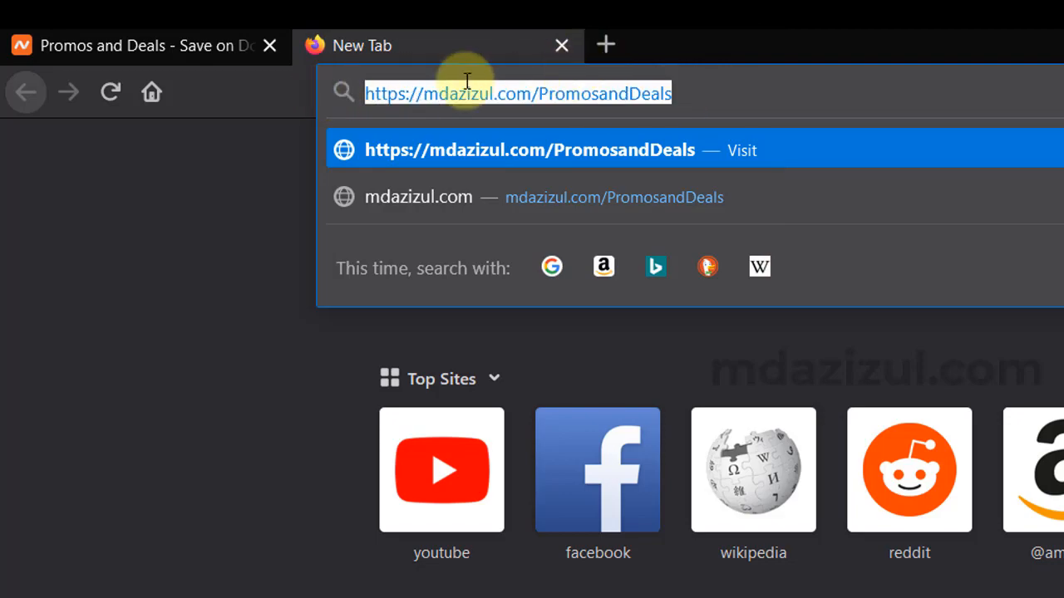
Browse the Our Current Deals promotions page from top to bottom
left_click(83, 45)
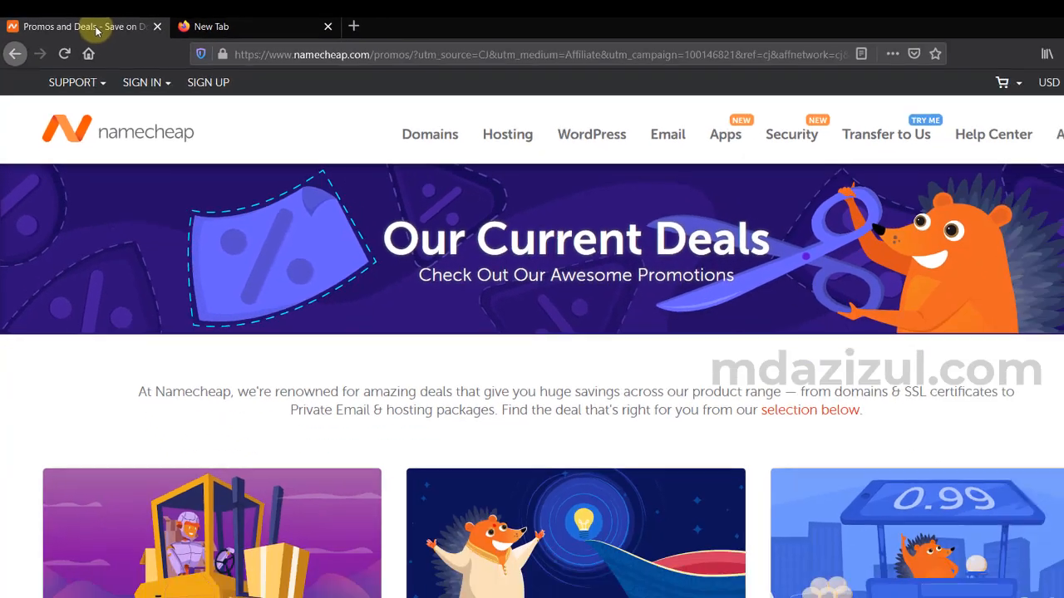
scroll("down", 3)
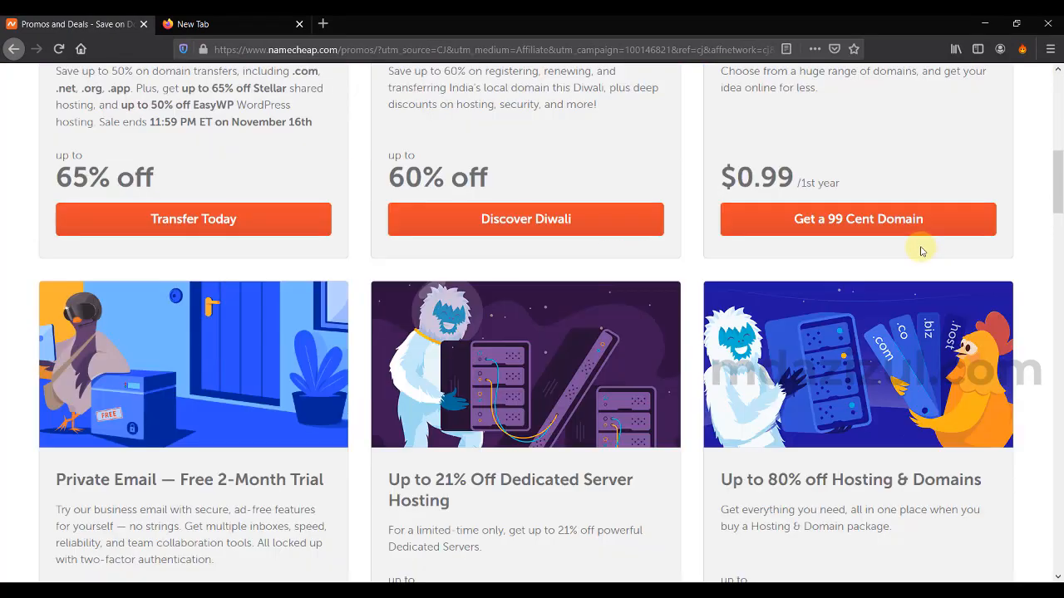
scroll("down", 3)
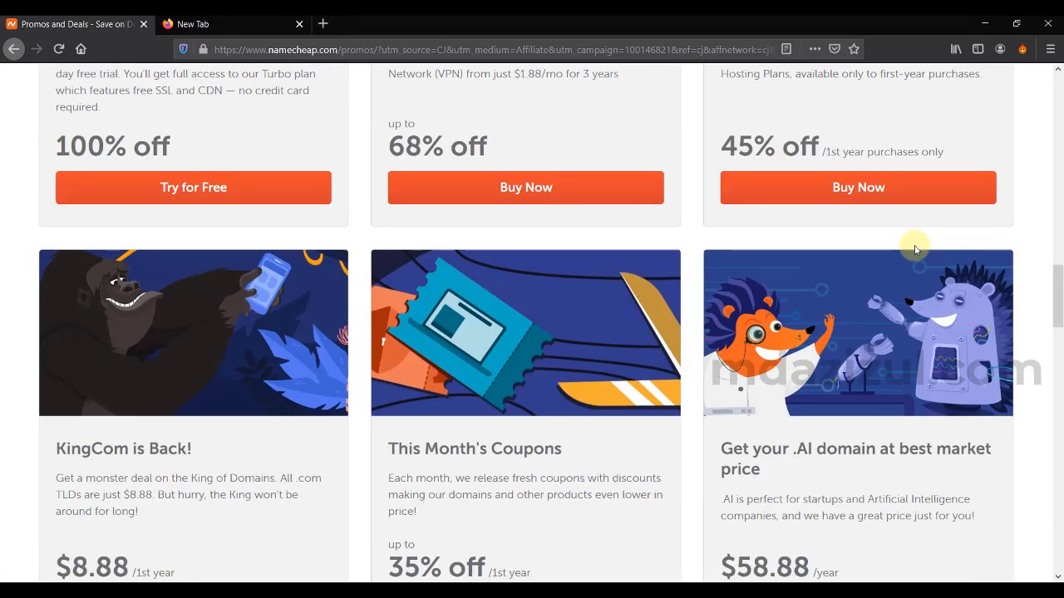
scroll("down", 3)
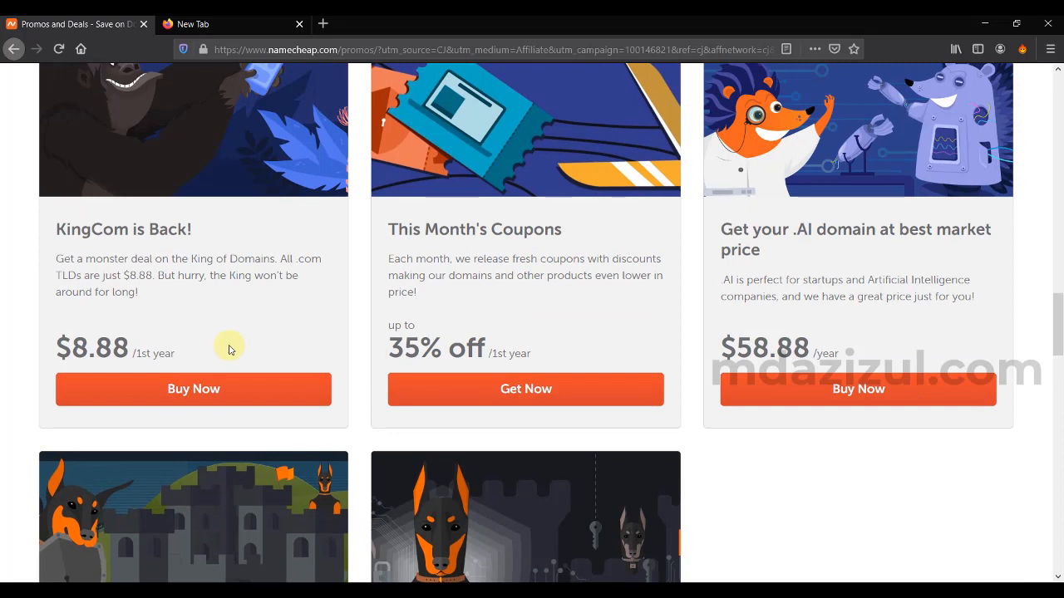
mouse_move(119, 230)
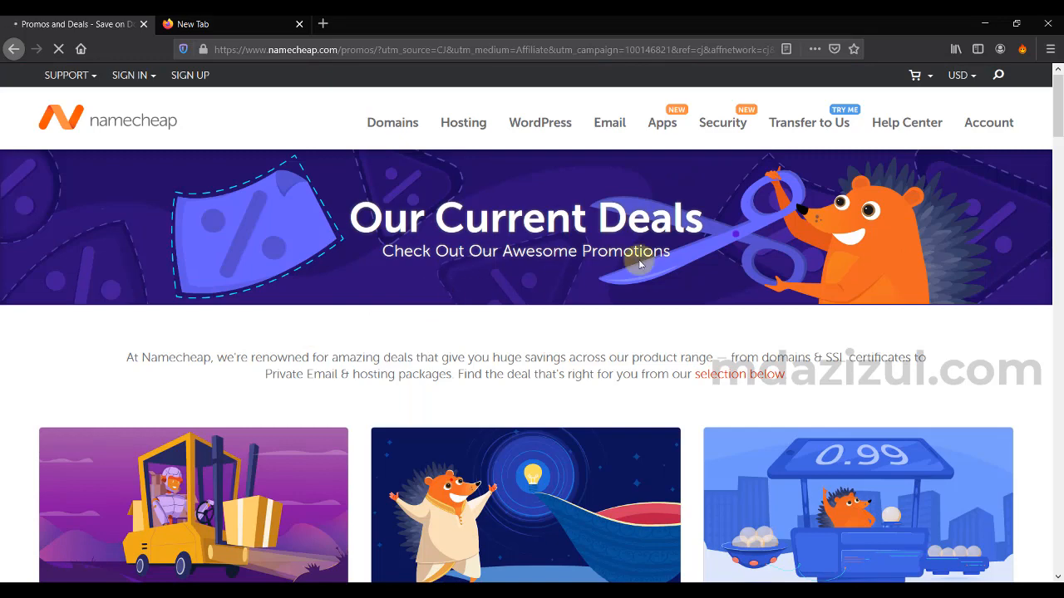
scroll("down", 3)
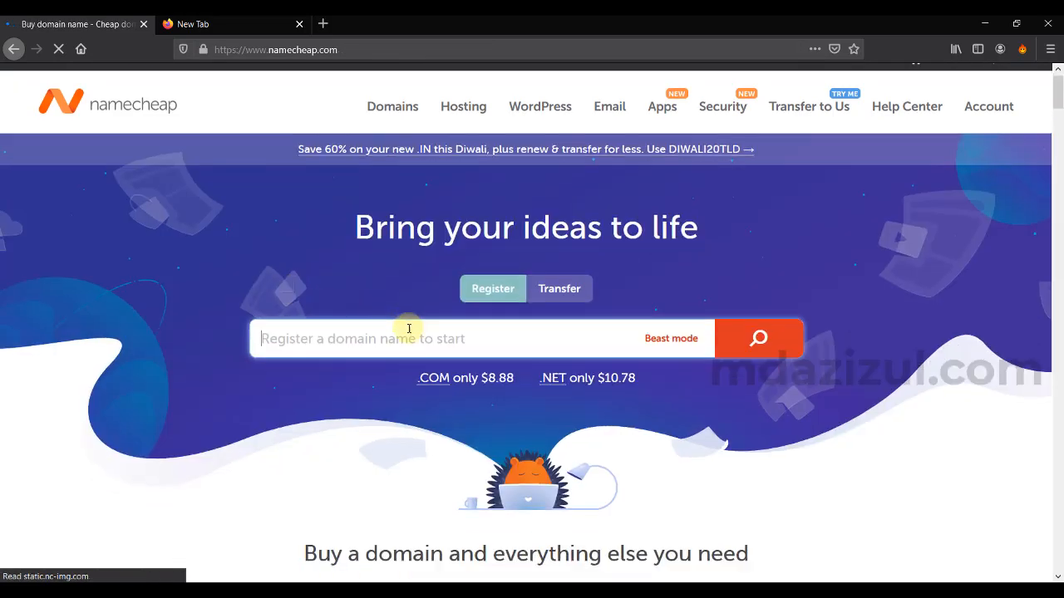
scroll("down", 3)
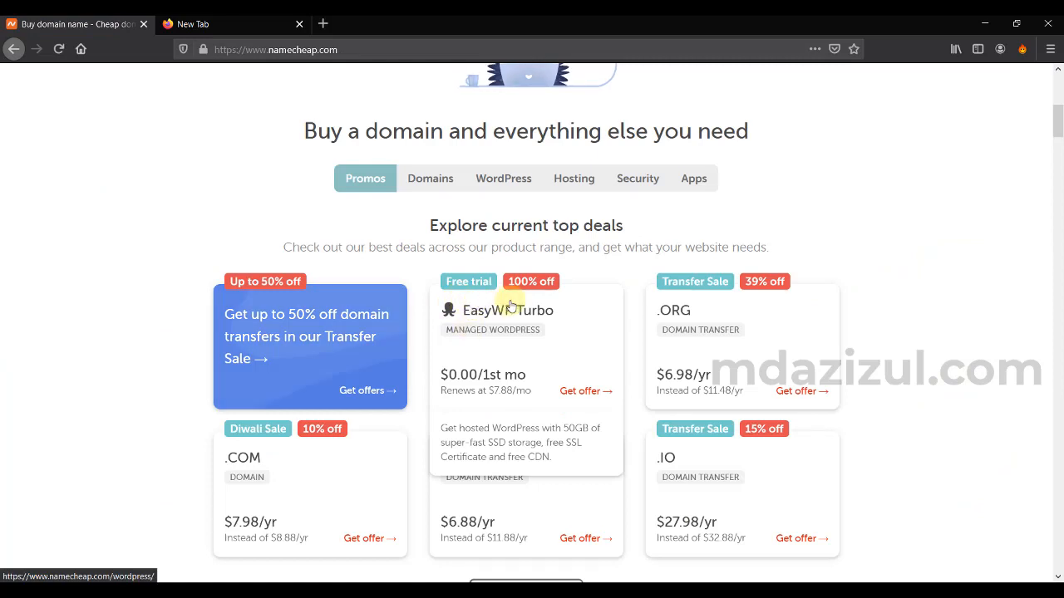
scroll("down", 3)
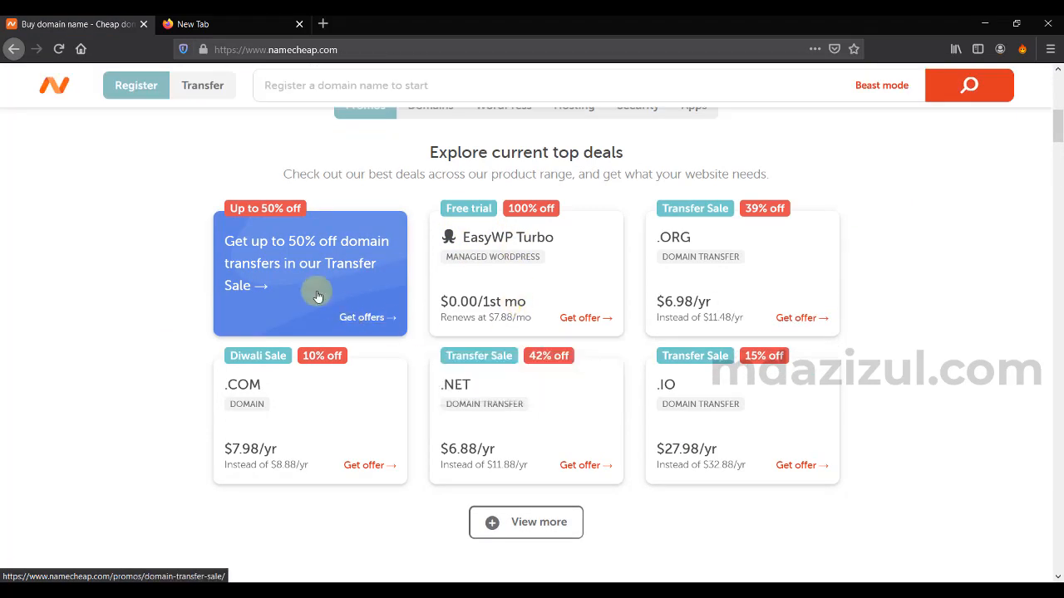
mouse_move(333, 498)
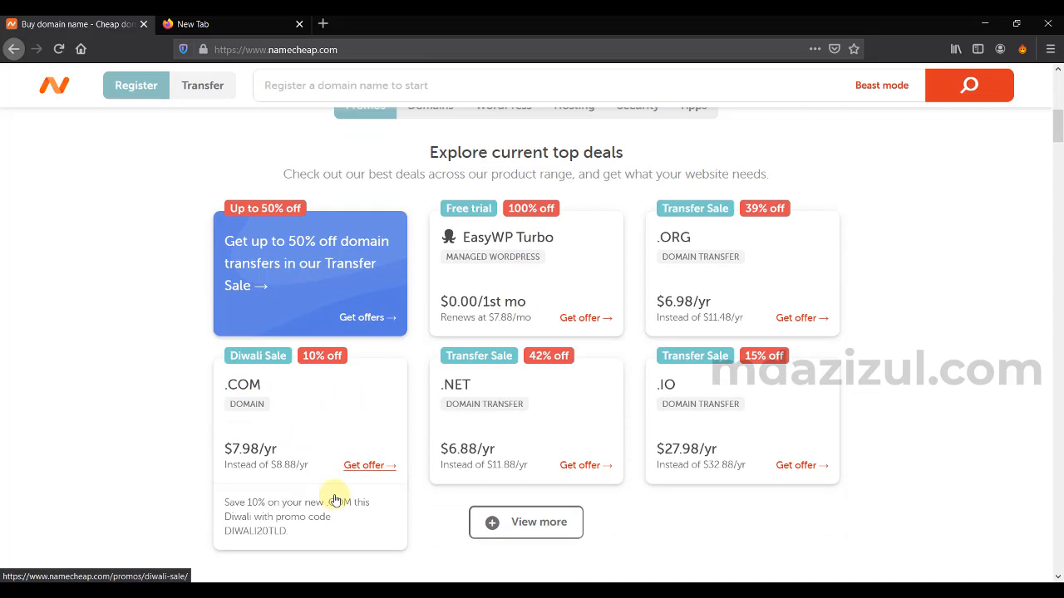
mouse_move(336, 507)
type("getwpexpert")
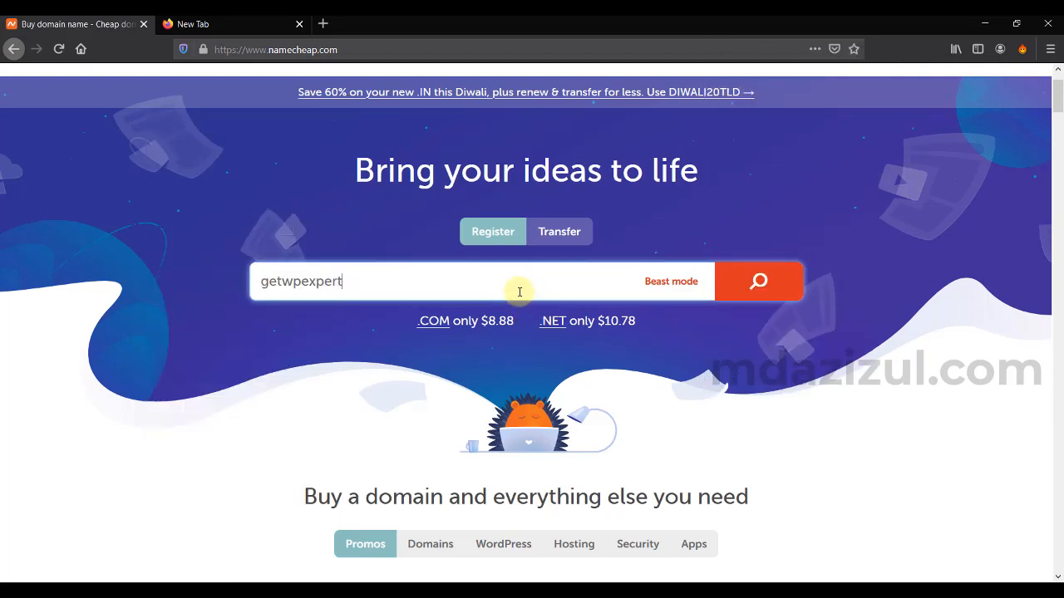
Search for getwpexpert.com, showing it available at $8.88/yr
type("/")
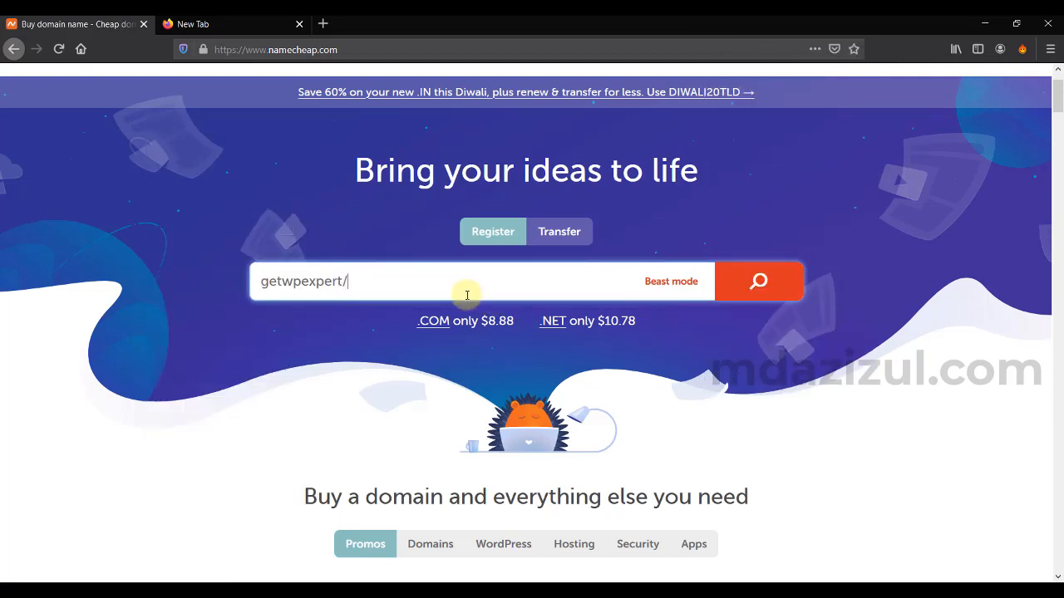
type("com")
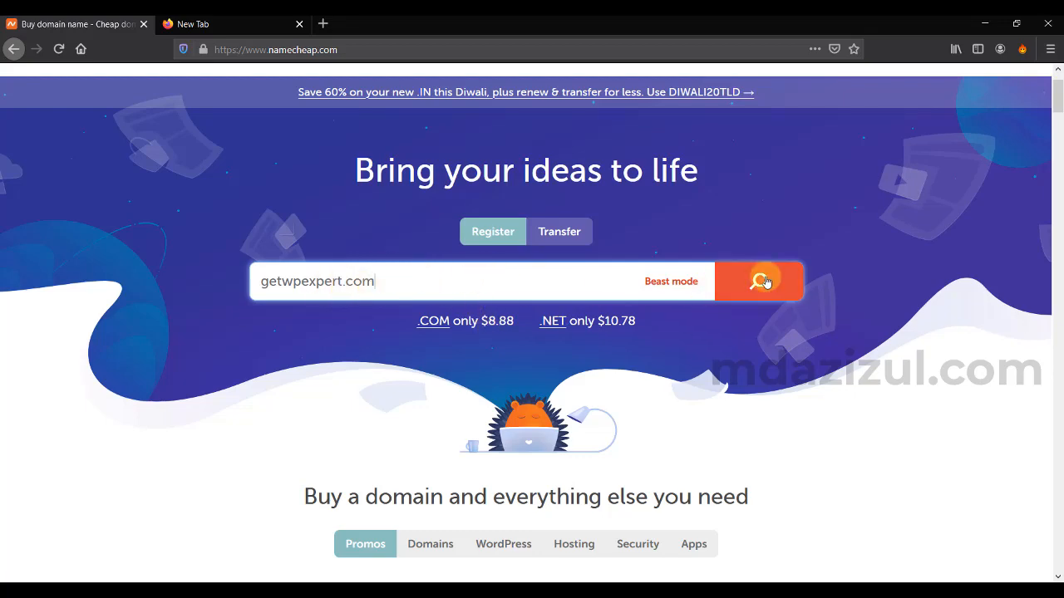
left_click(758, 281)
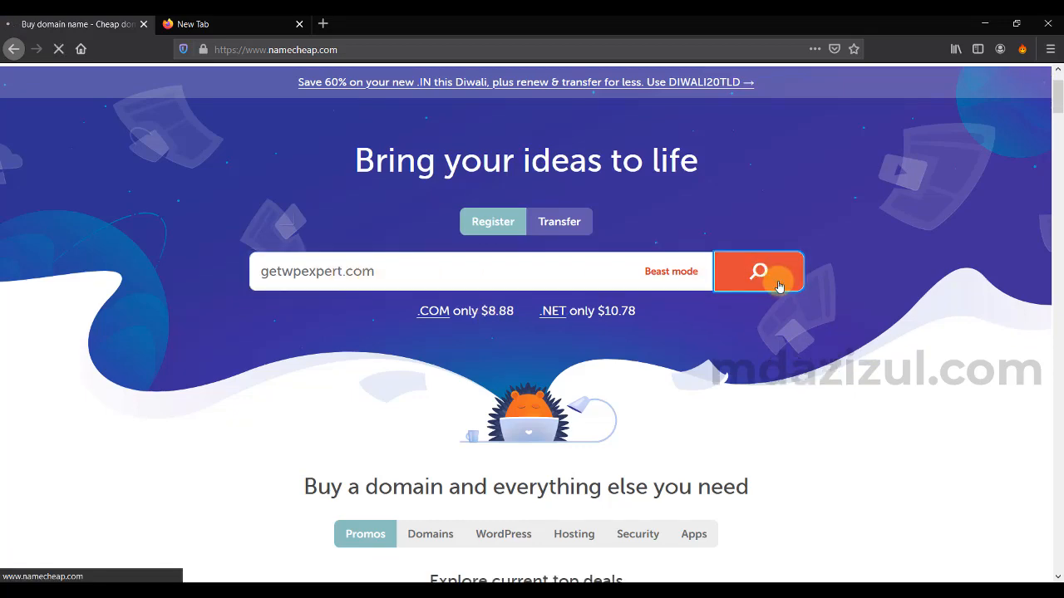
left_click(757, 271)
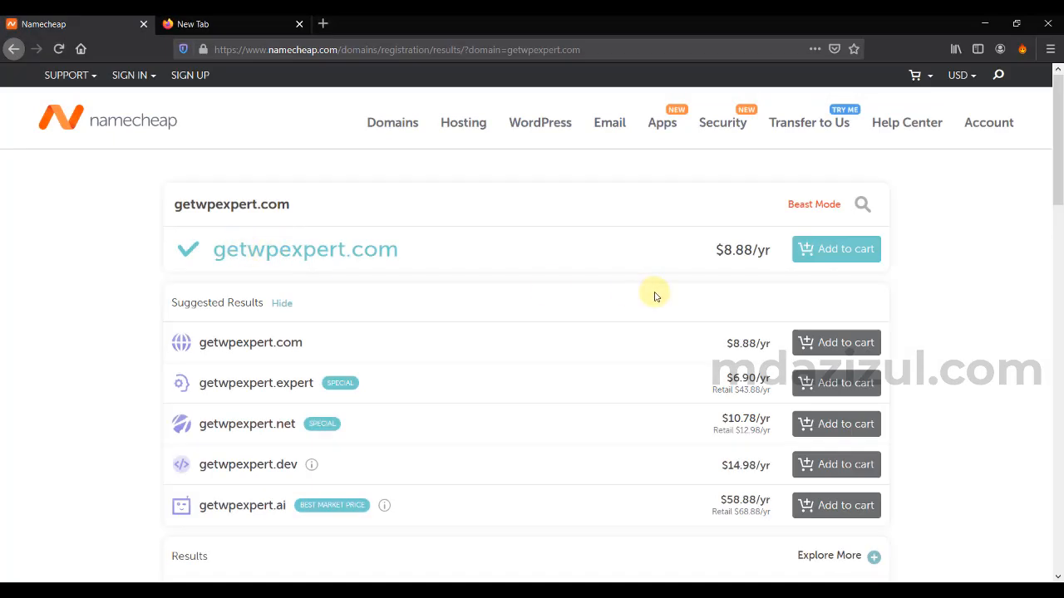
mouse_move(835, 249)
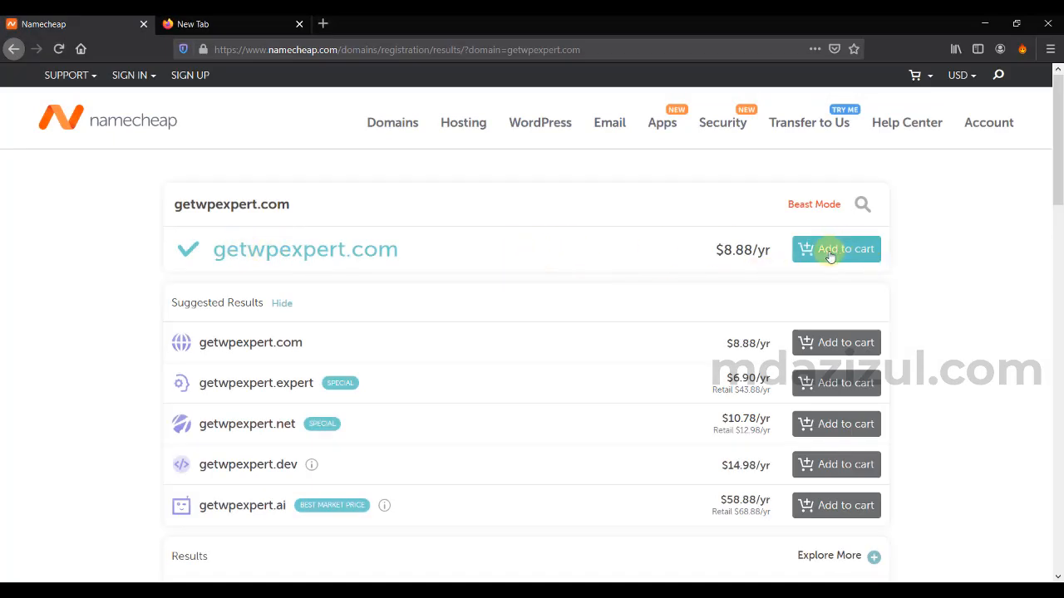
Add getwpexpert.com to the cart and go to the full cart view
left_click(836, 249)
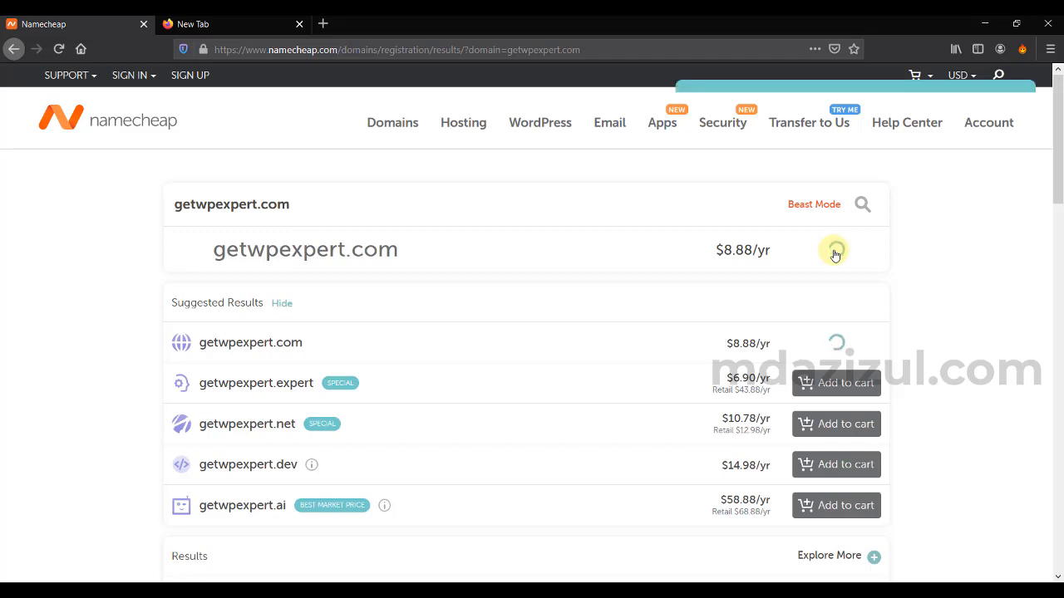
left_click(834, 251)
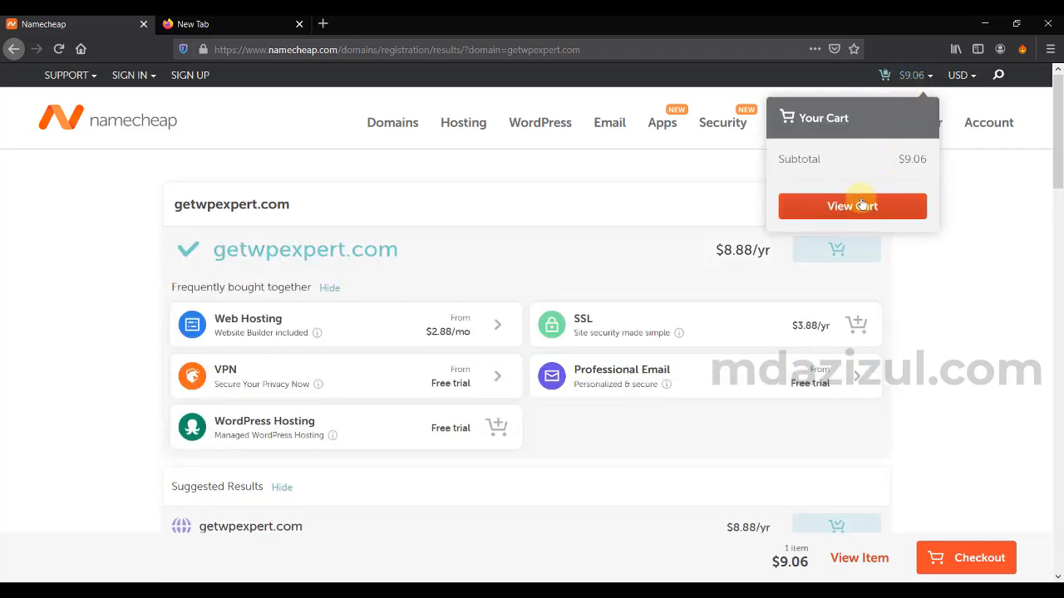
left_click(852, 206)
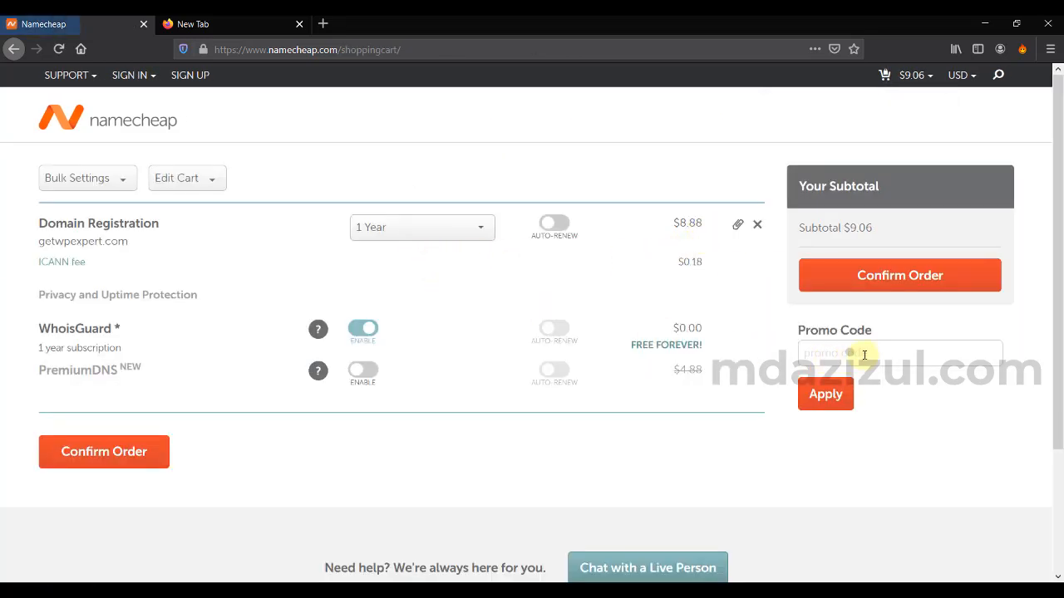
Apply promo code DIWALI20TLD, bringing the subtotal to $8.16
left_click(899, 353)
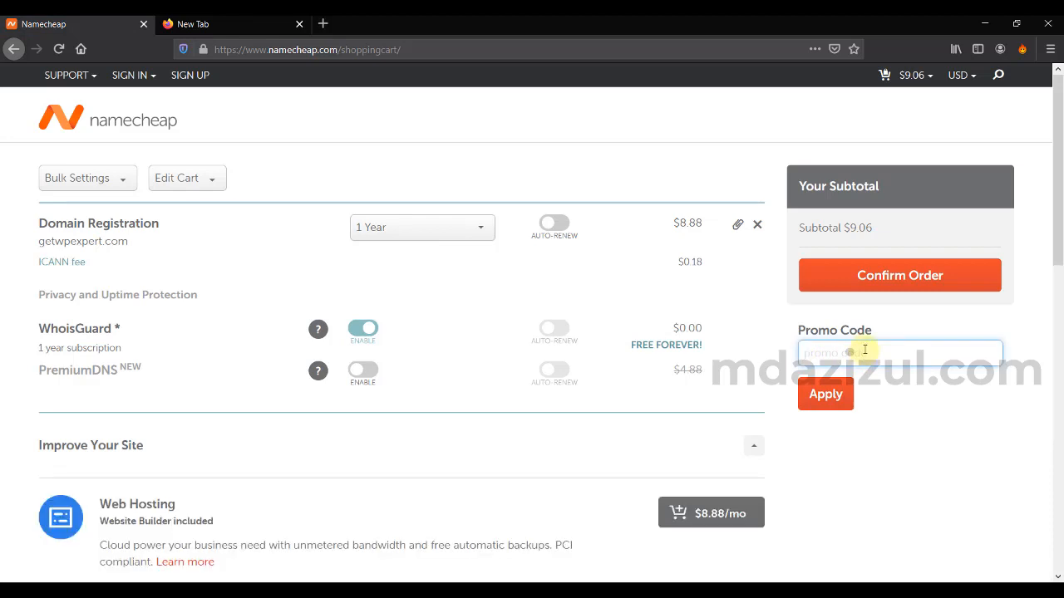
type("DIWALI20TLD")
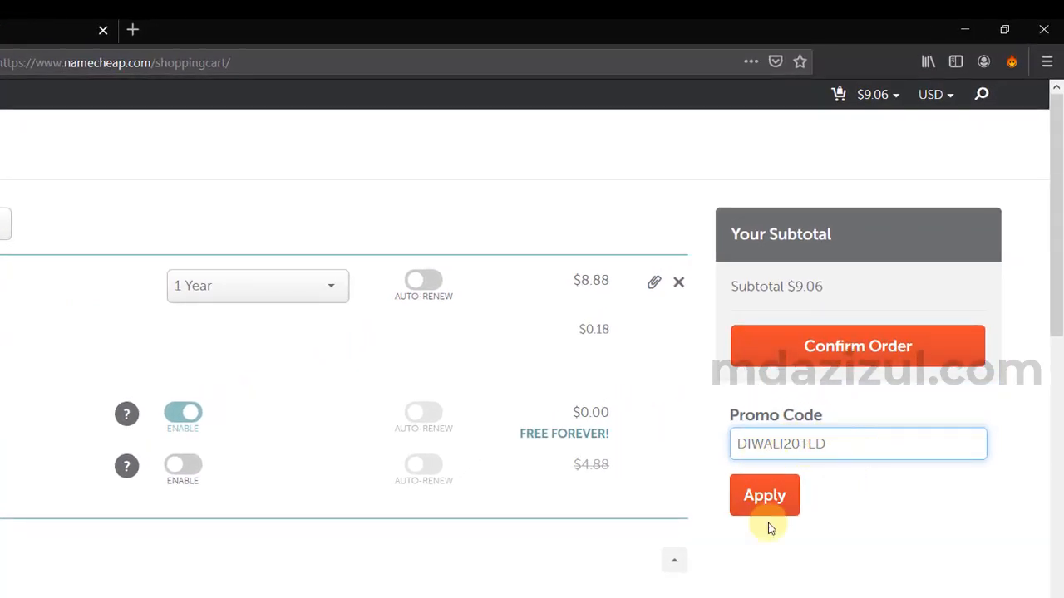
left_click(764, 494)
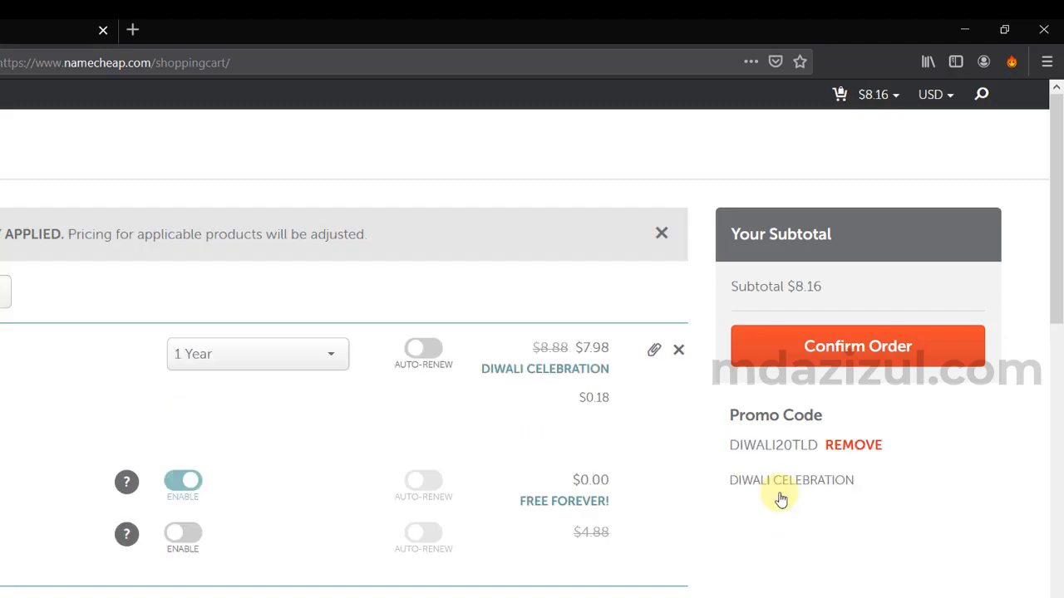
mouse_move(814, 315)
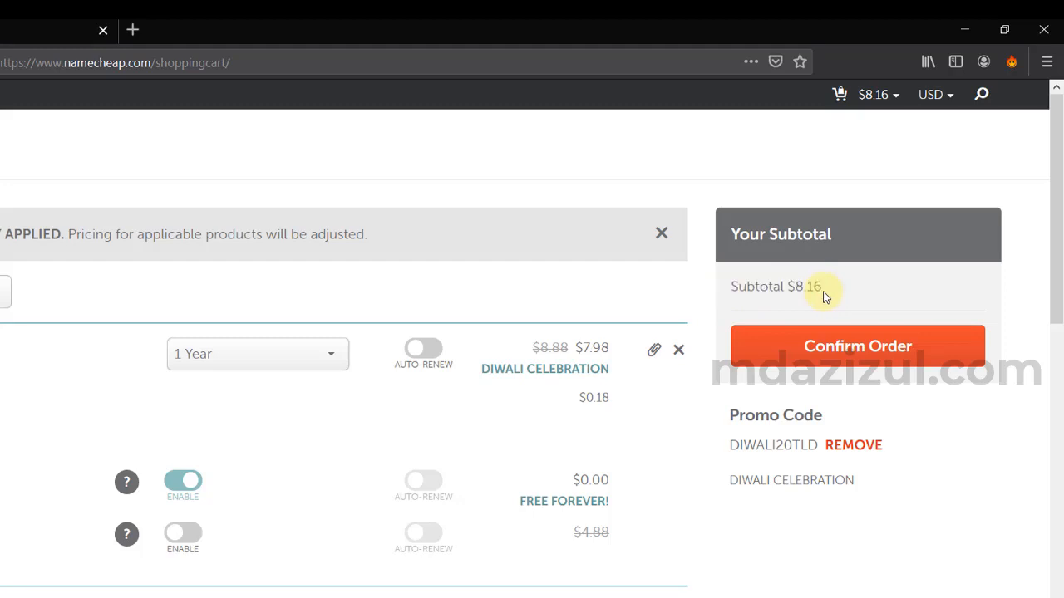
mouse_move(831, 297)
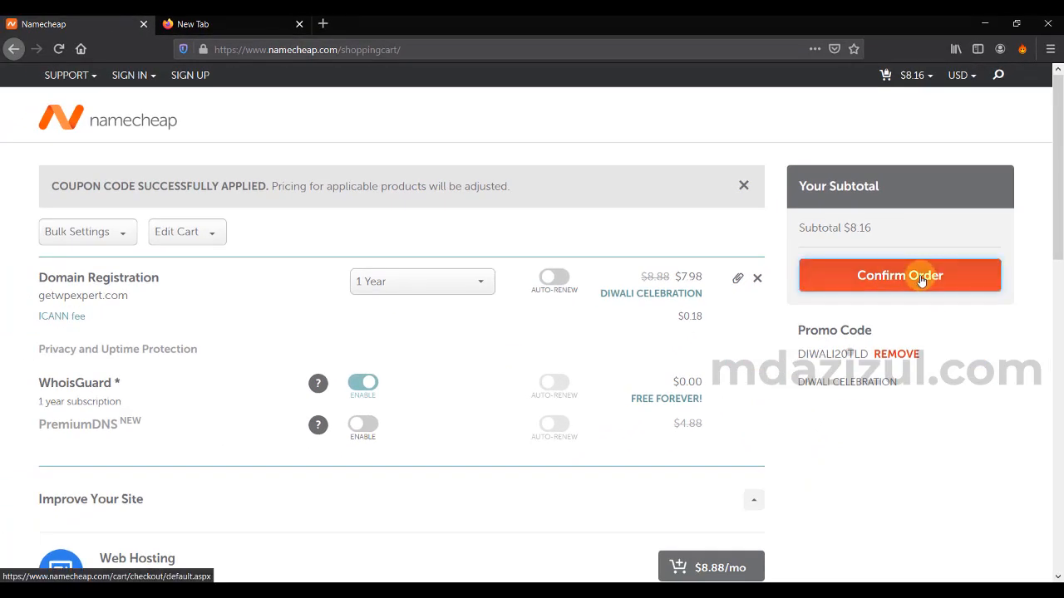
Confirm the order and fill in the account login form
left_click(899, 275)
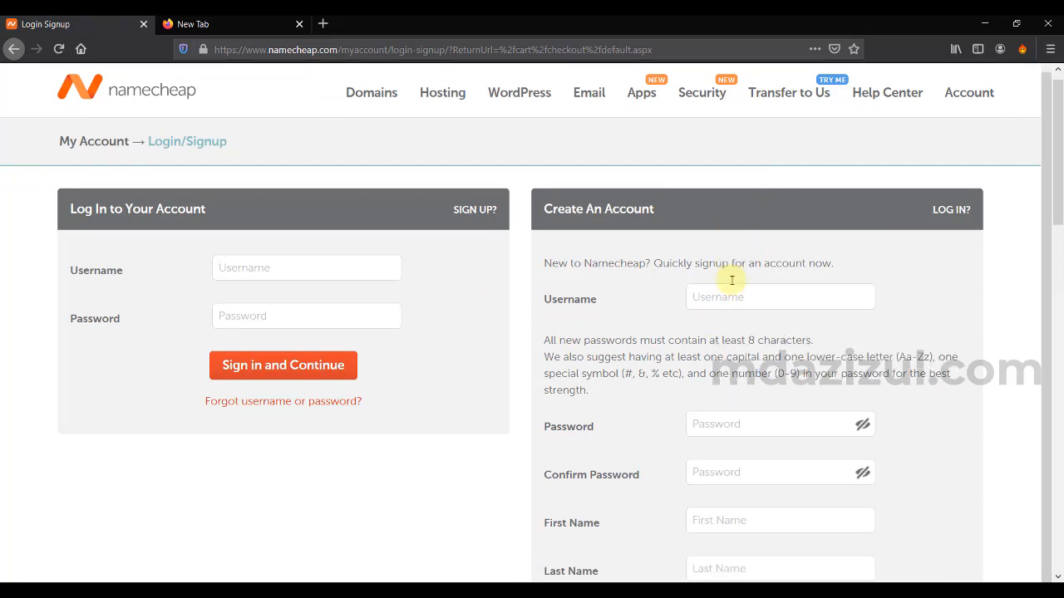
scroll("down", 3)
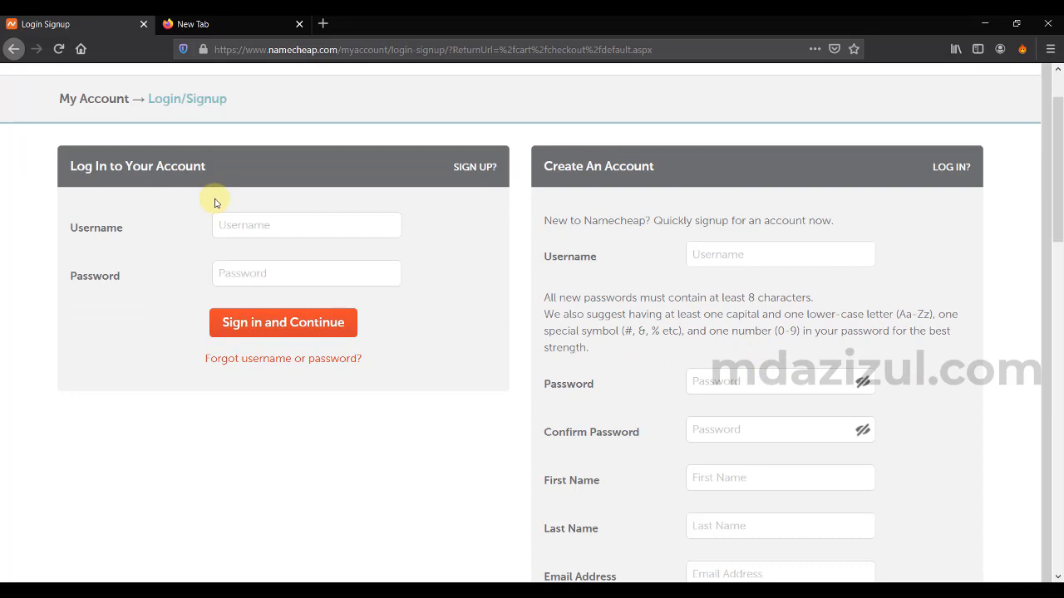
left_click(306, 225)
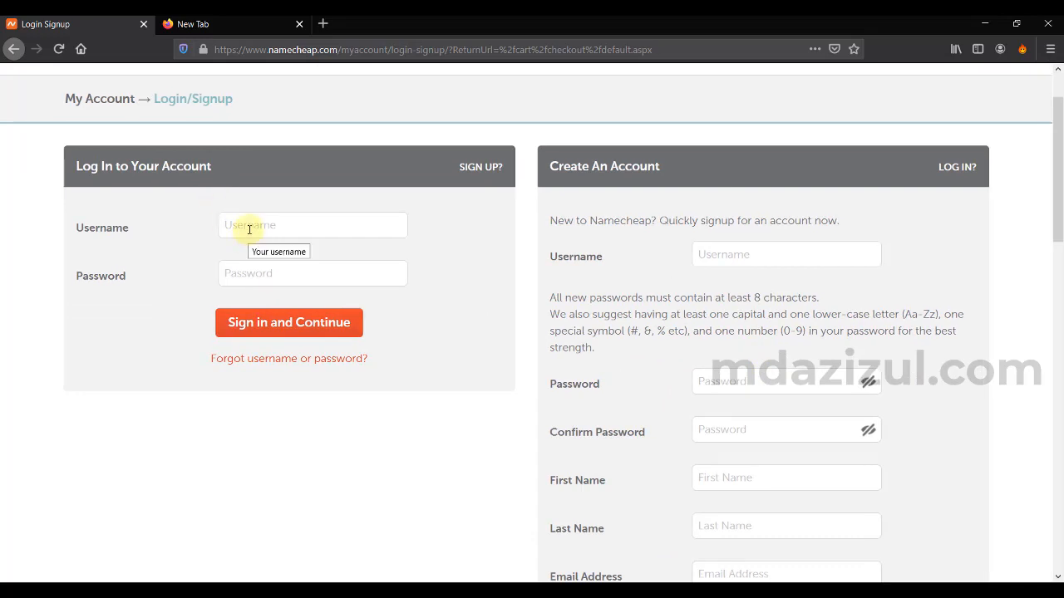
left_click(288, 322)
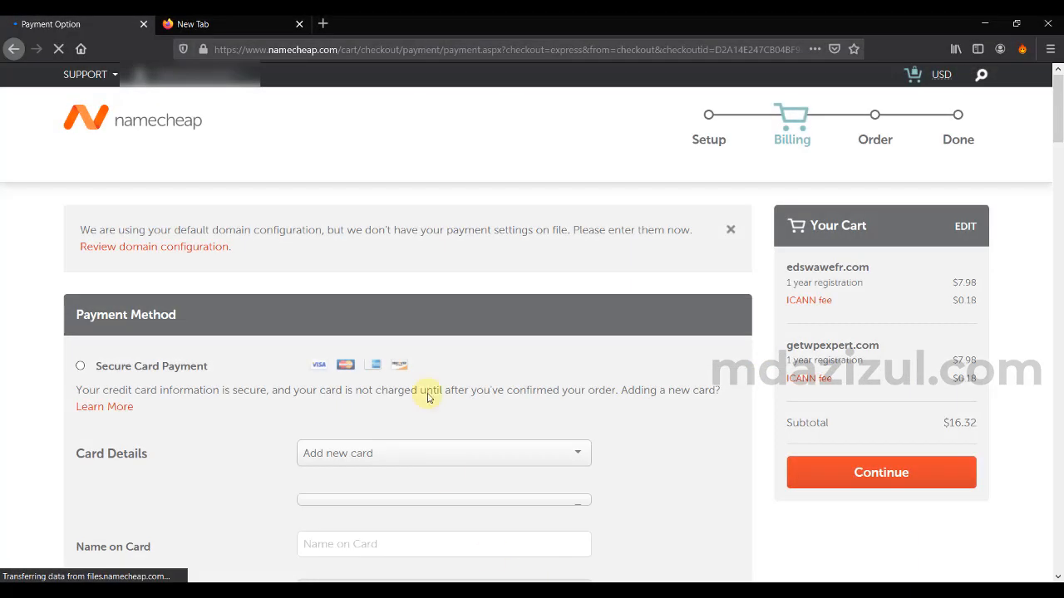
mouse_move(837, 292)
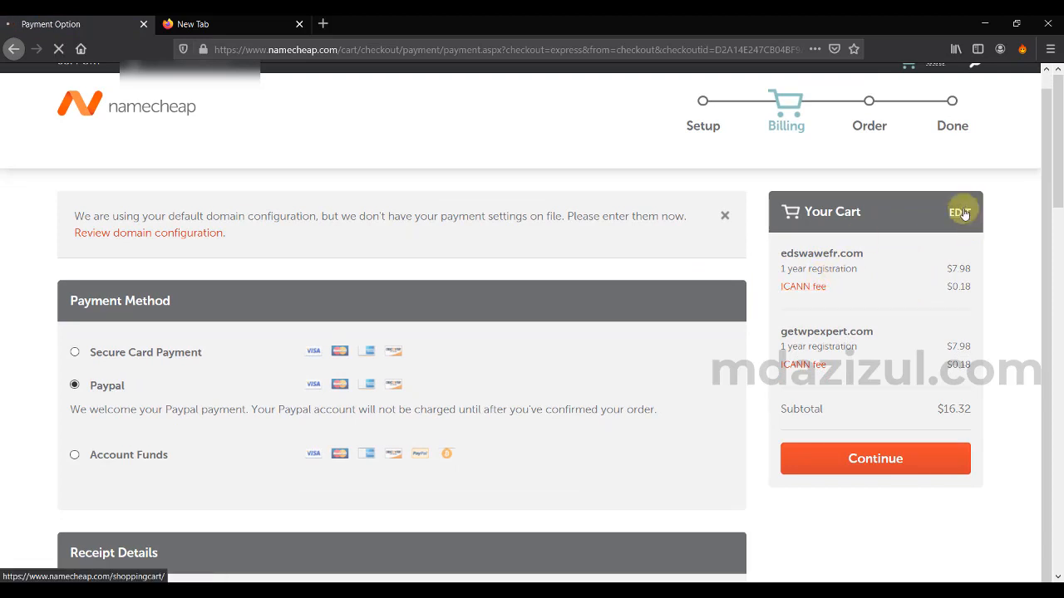
Remove edswawefr.com from the cart and reconfirm the order
left_click(961, 211)
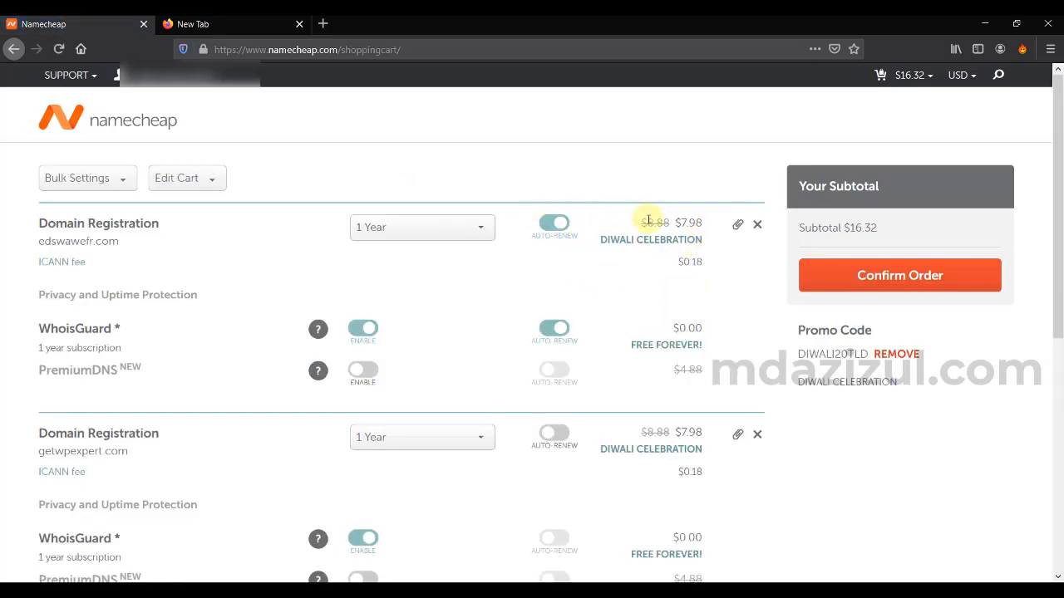
left_click(757, 224)
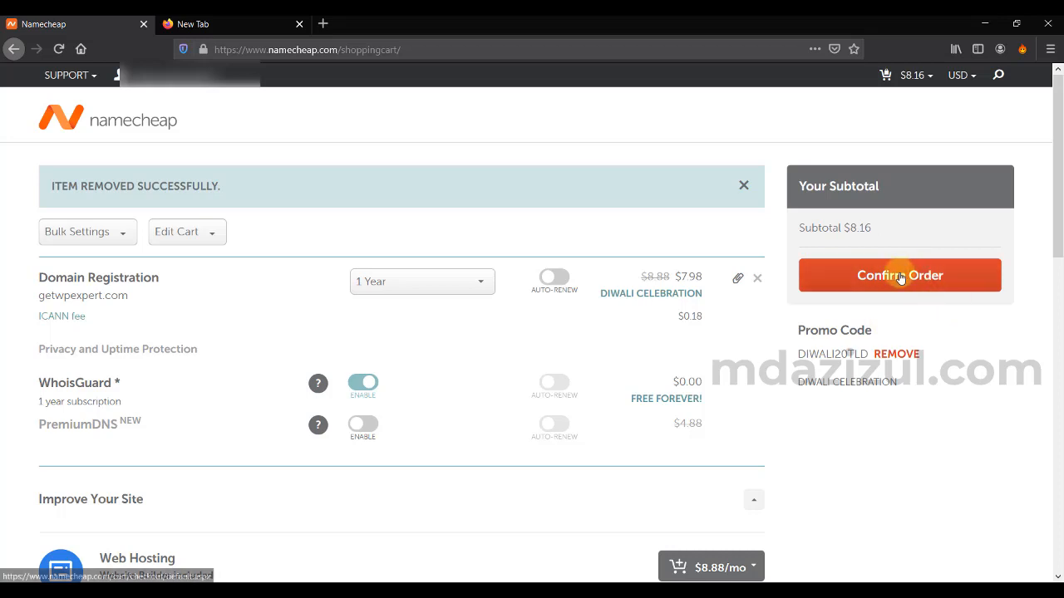
left_click(899, 275)
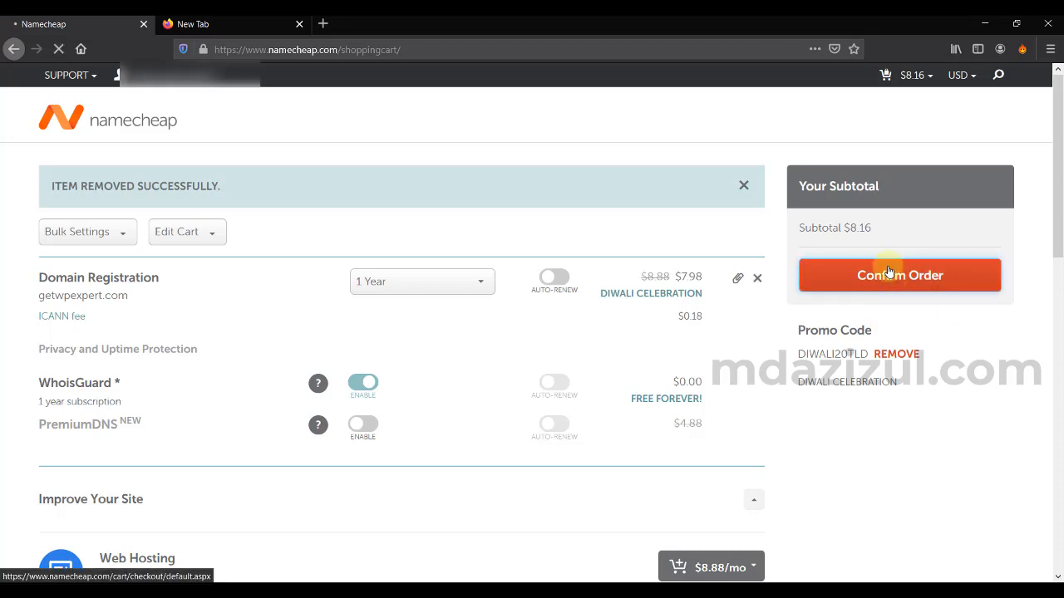
Review the getwpexpert.com order and pay the $8.16 total
left_click(899, 275)
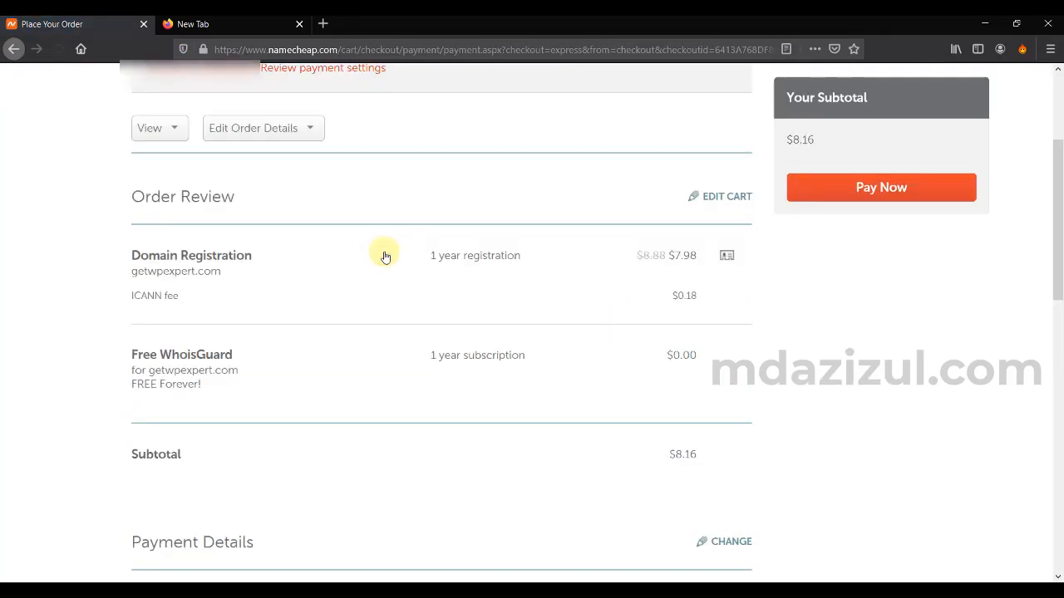
scroll("down", 3)
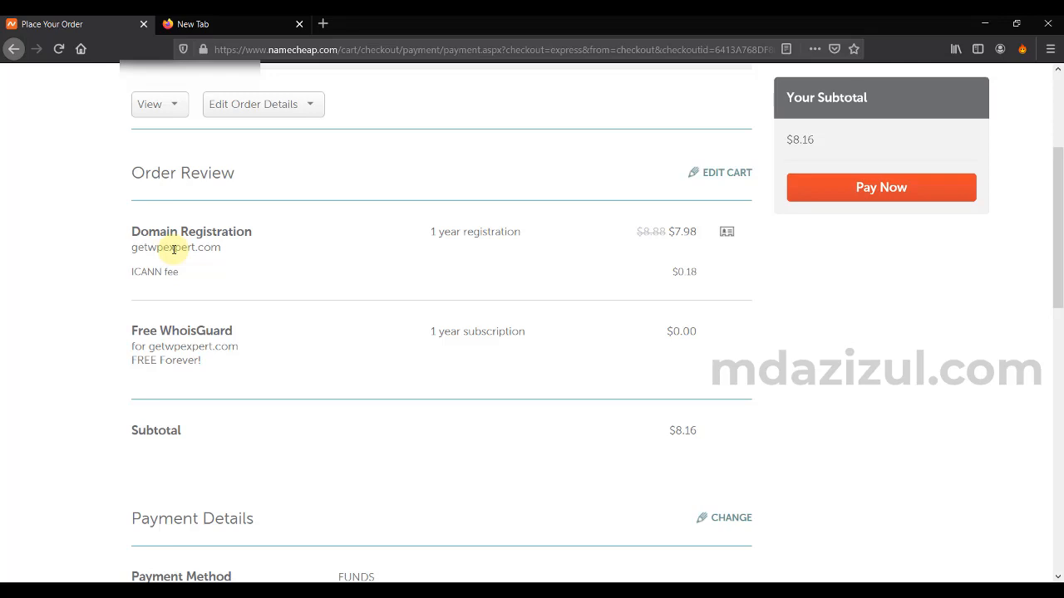
double_click(175, 247)
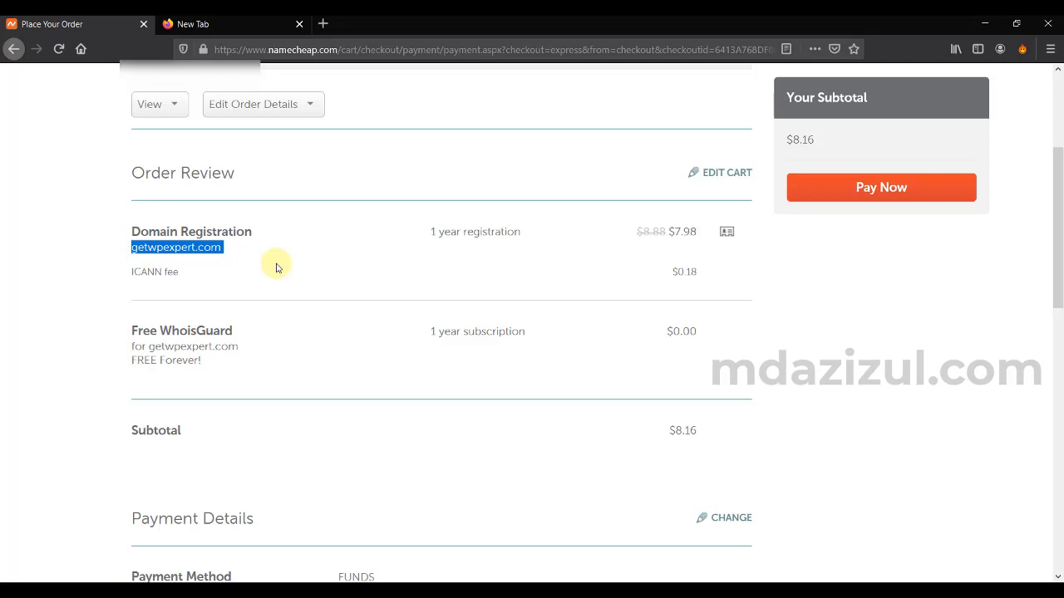
scroll("down", 3)
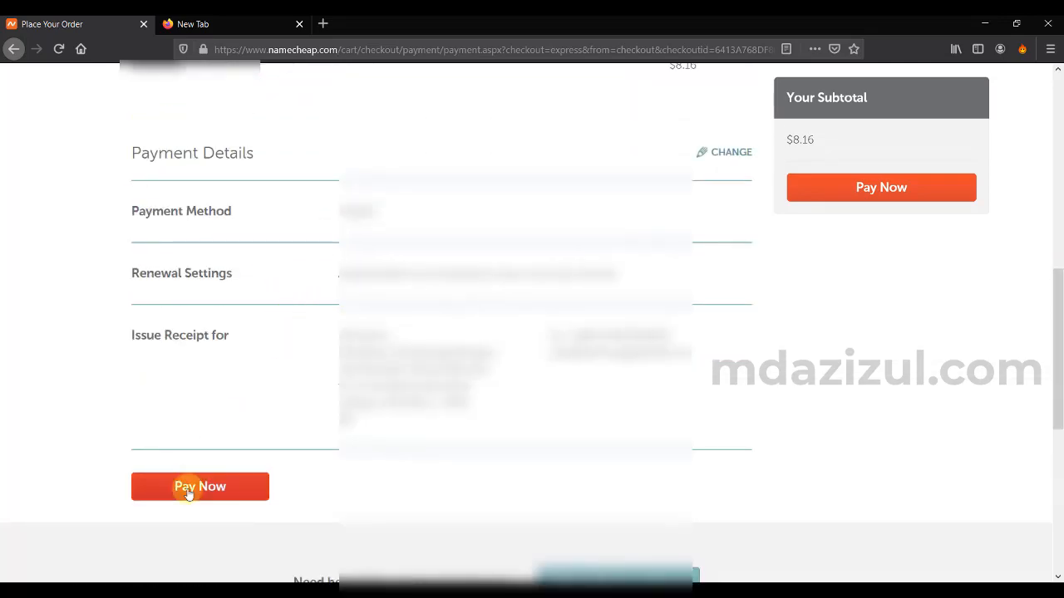
left_click(199, 486)
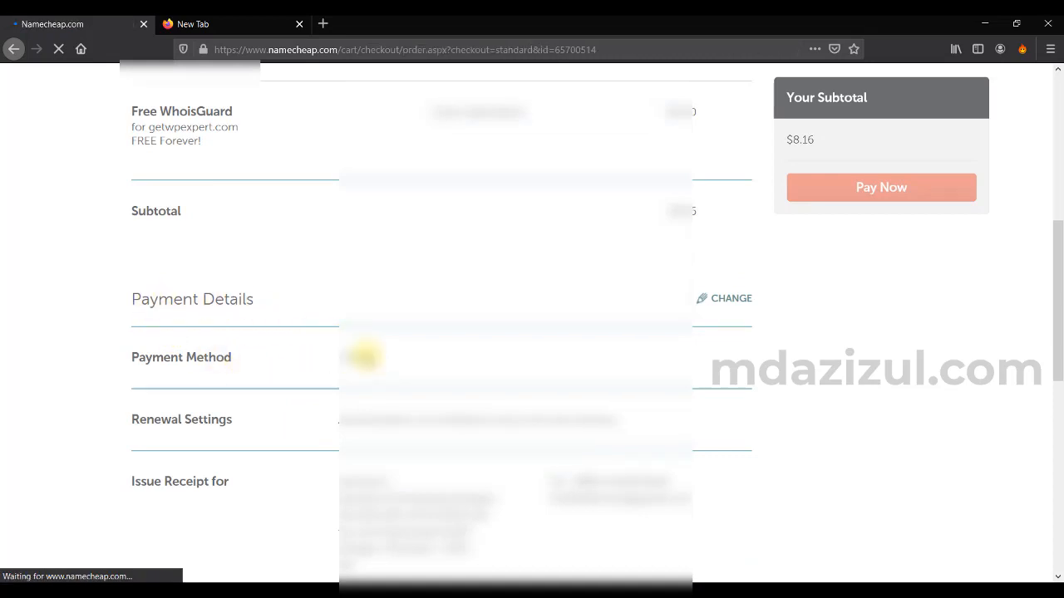
Open the account Dashboard showing getwpexpert.com expiring Nov 10, 2021
left_click(881, 187)
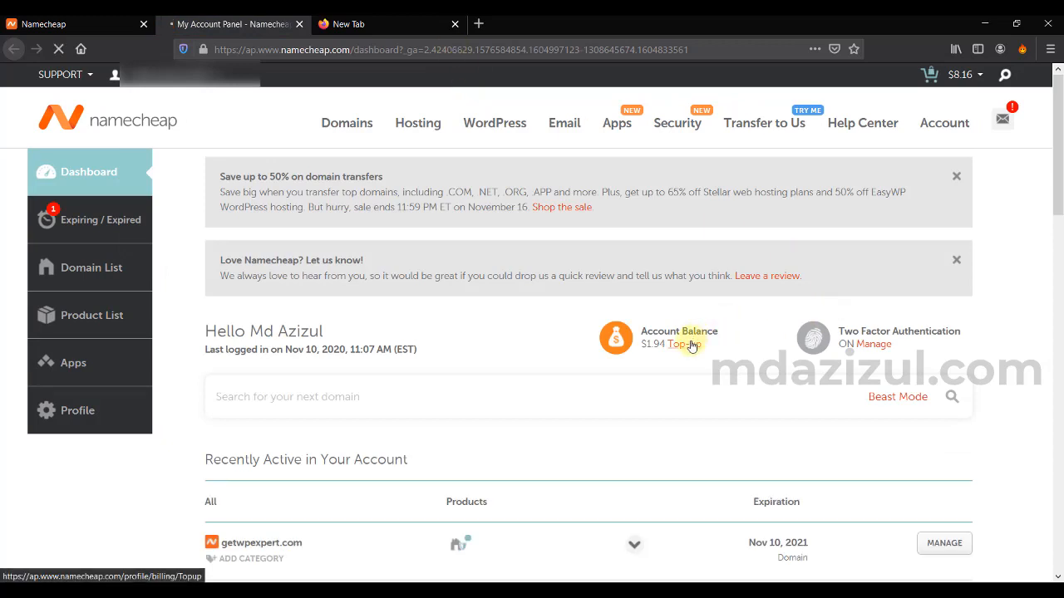
Start an account balance top-up using PayPal
left_click(688, 344)
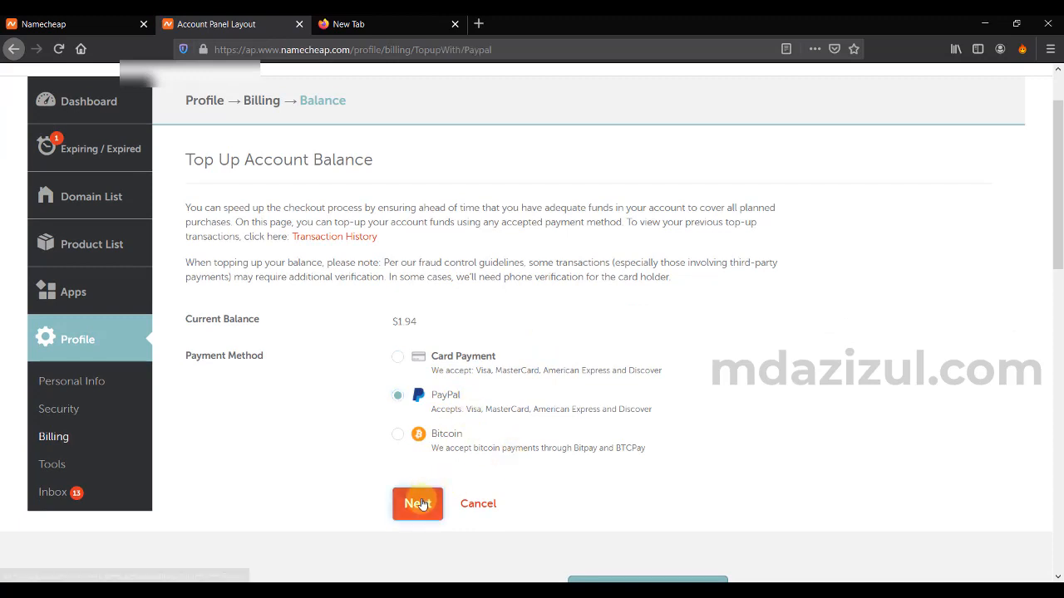
left_click(418, 503)
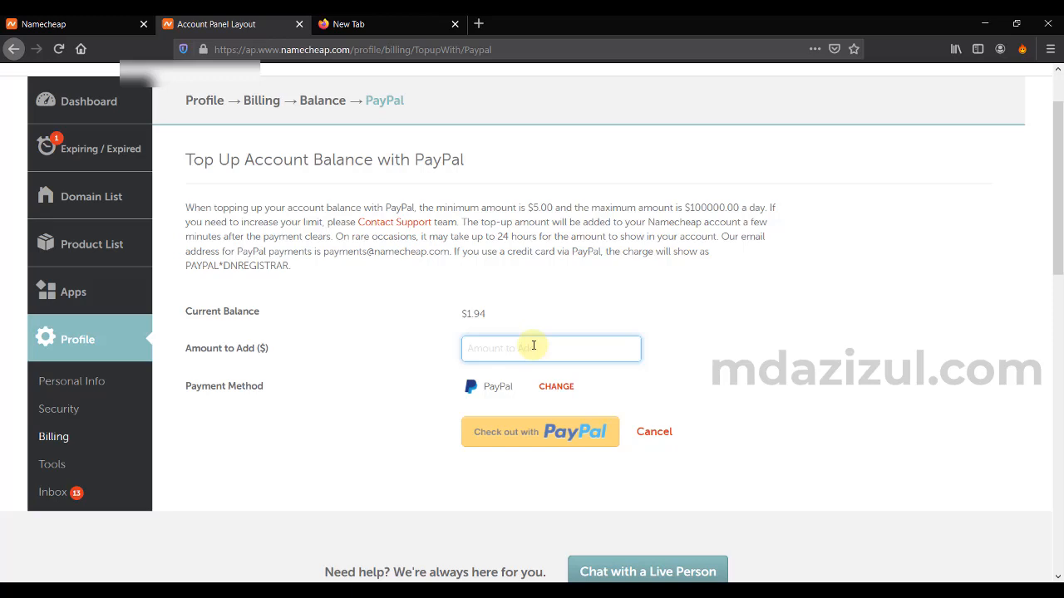
mouse_move(303, 221)
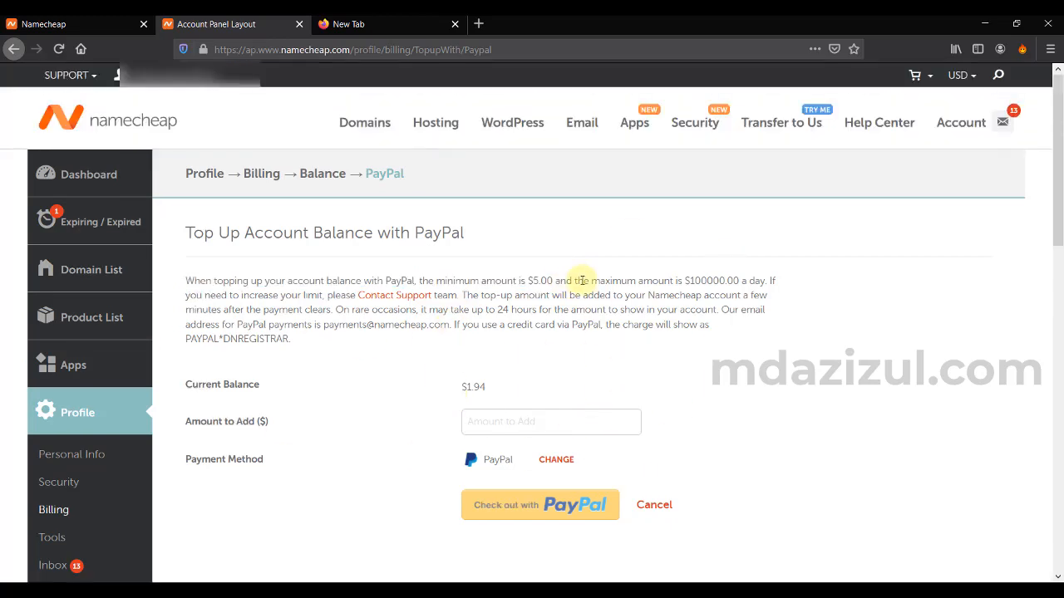
mouse_move(126, 216)
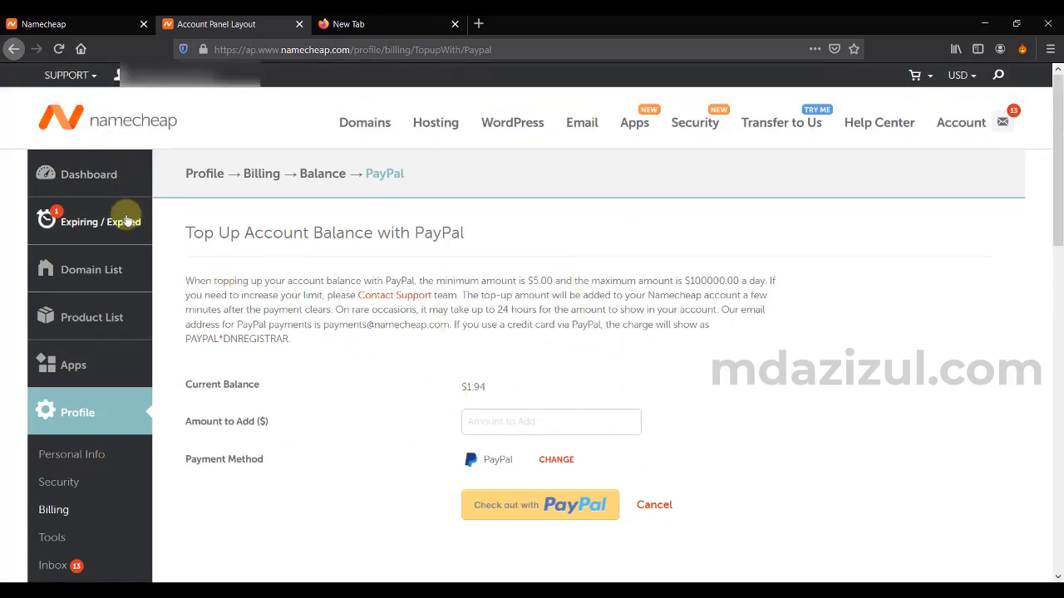
mouse_move(89, 175)
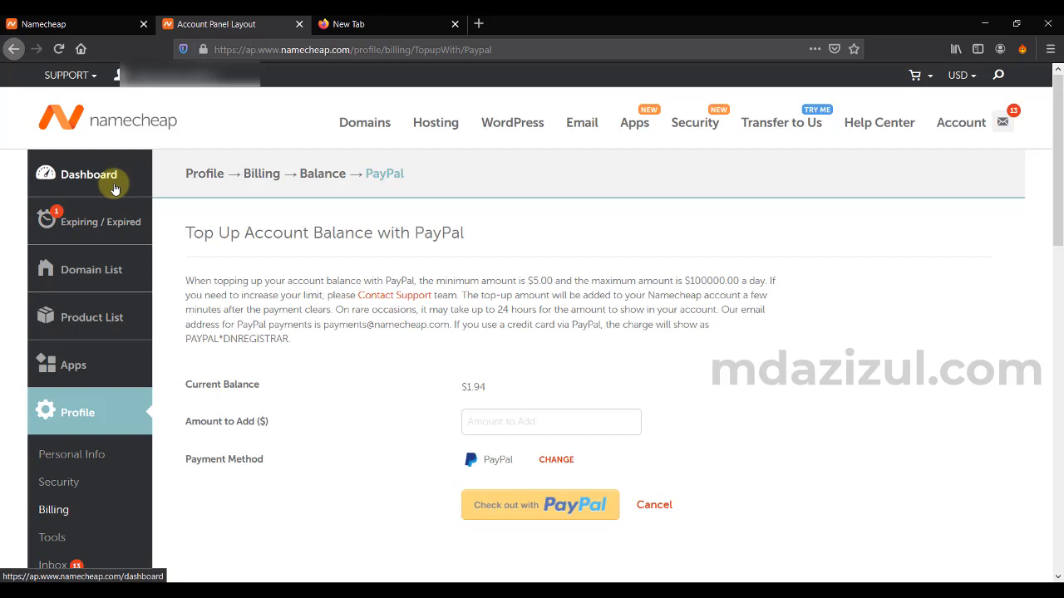